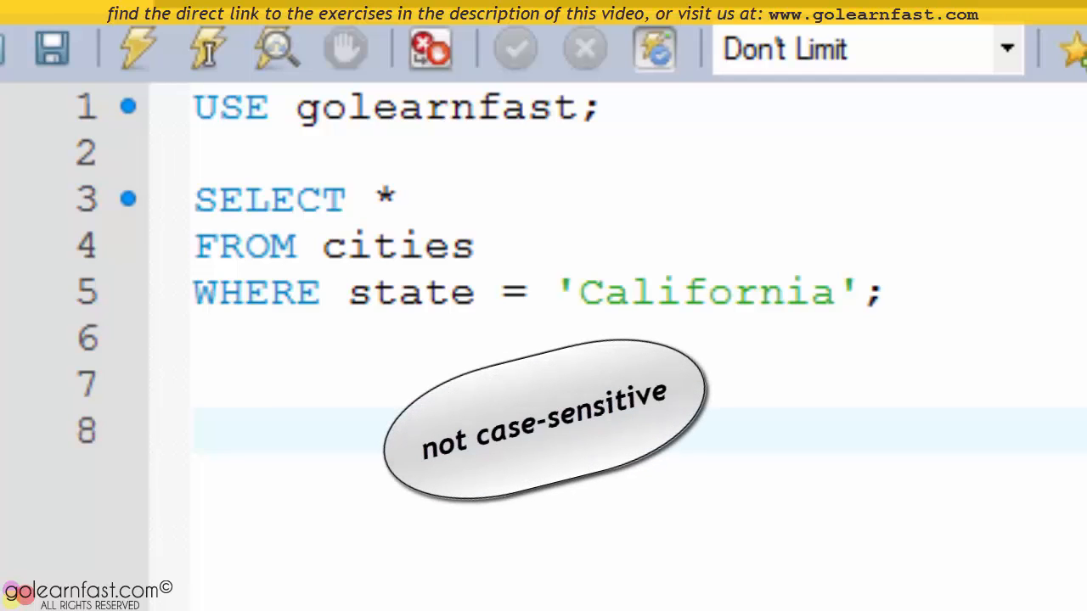
Step: Retype the filter value as CALIFORNIA and rerun the cities query
double_click(704, 292)
text(ALIFORNIA)
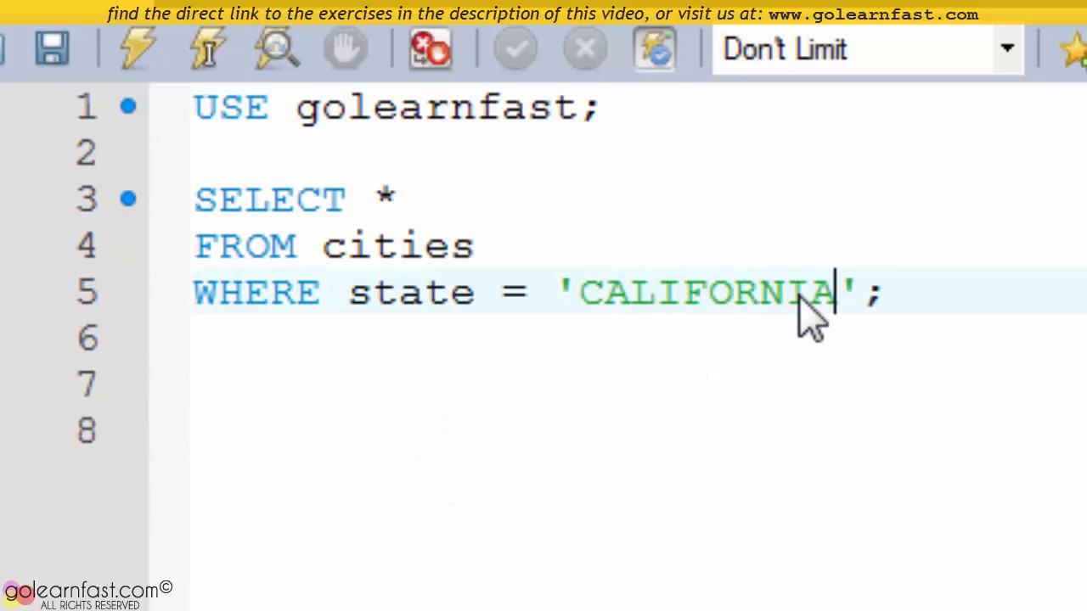
mouse_move(638, 526)
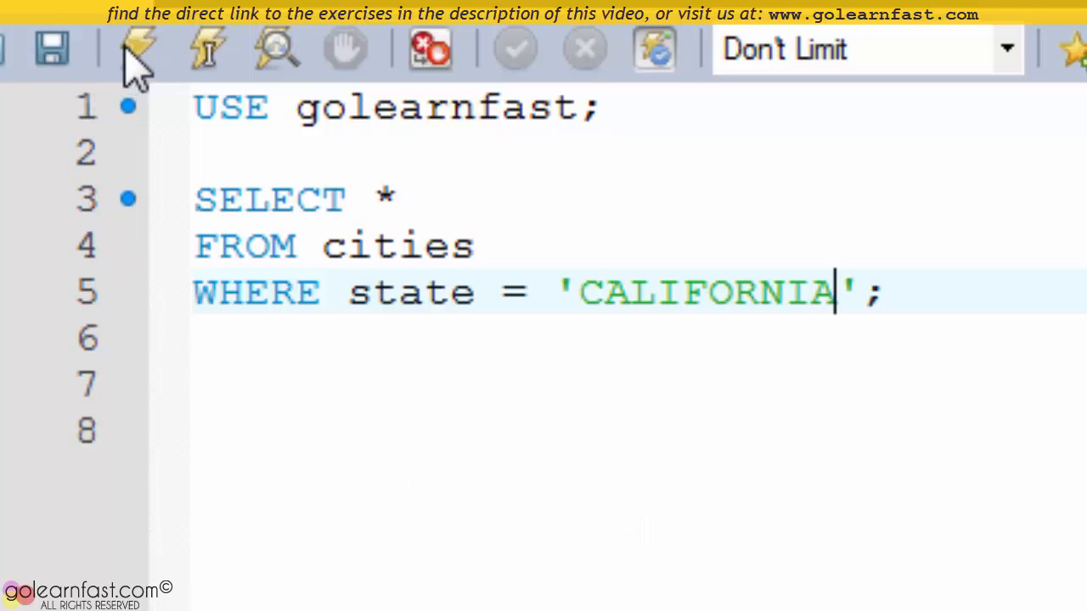
click(139, 48)
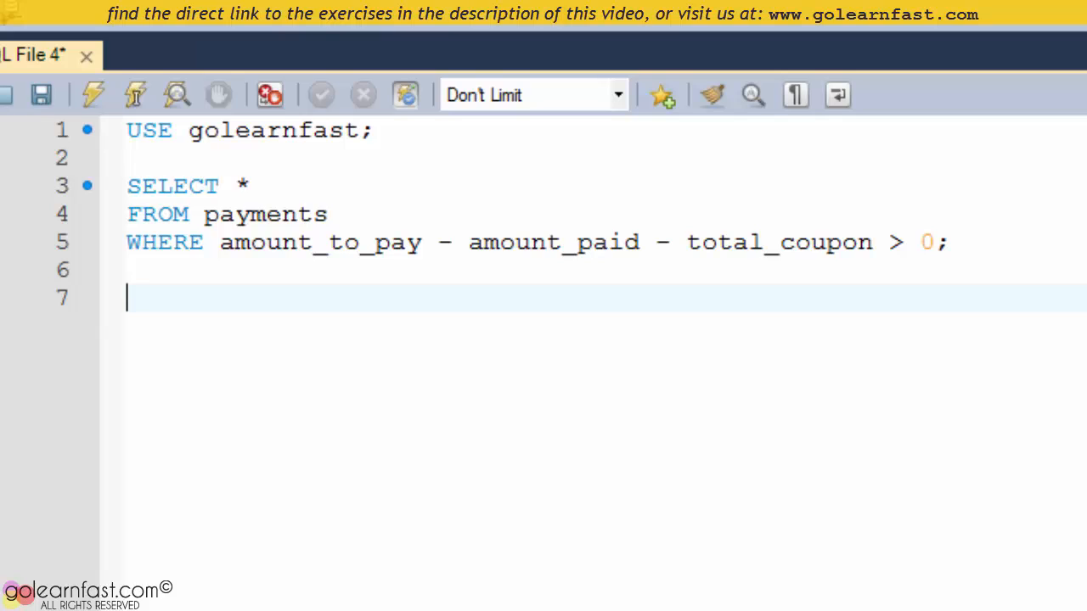
Step: Select the script and execute the payments outstanding-balance query
drag(219, 242, 873, 241)
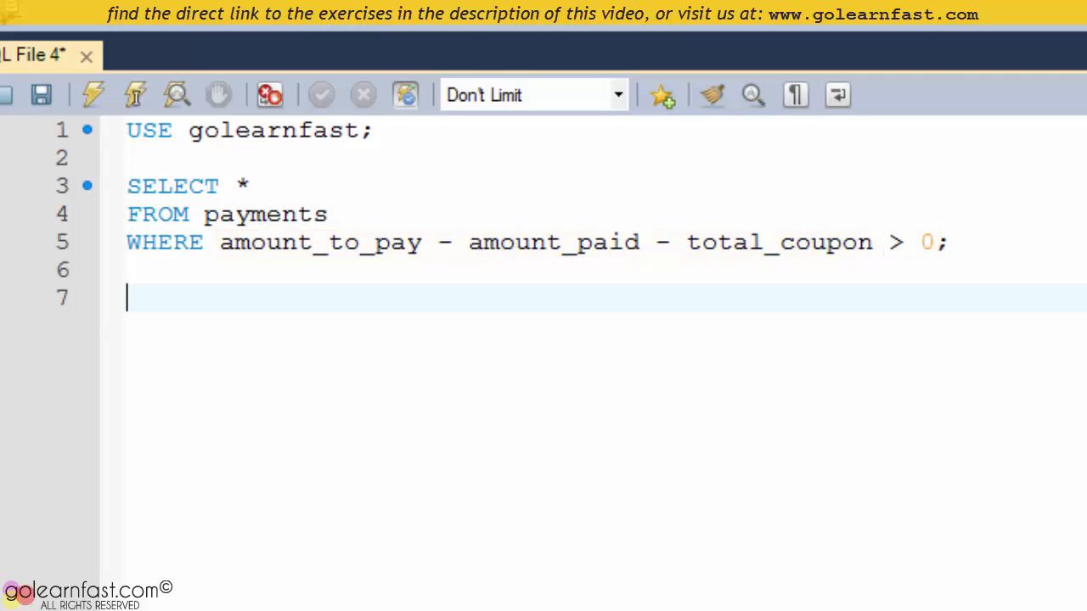
mouse_move(102, 78)
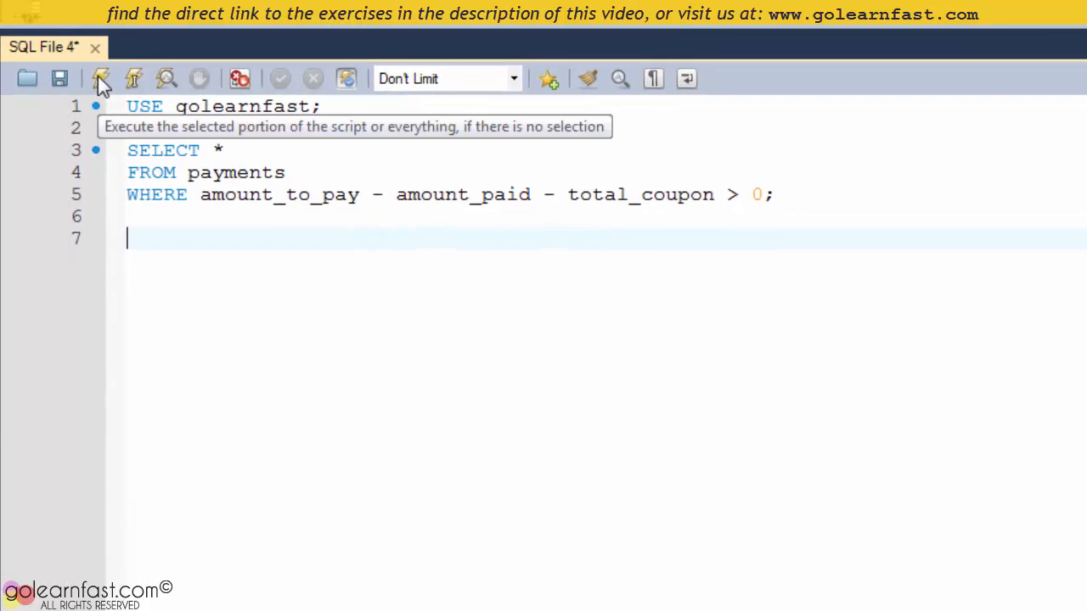
click(101, 78)
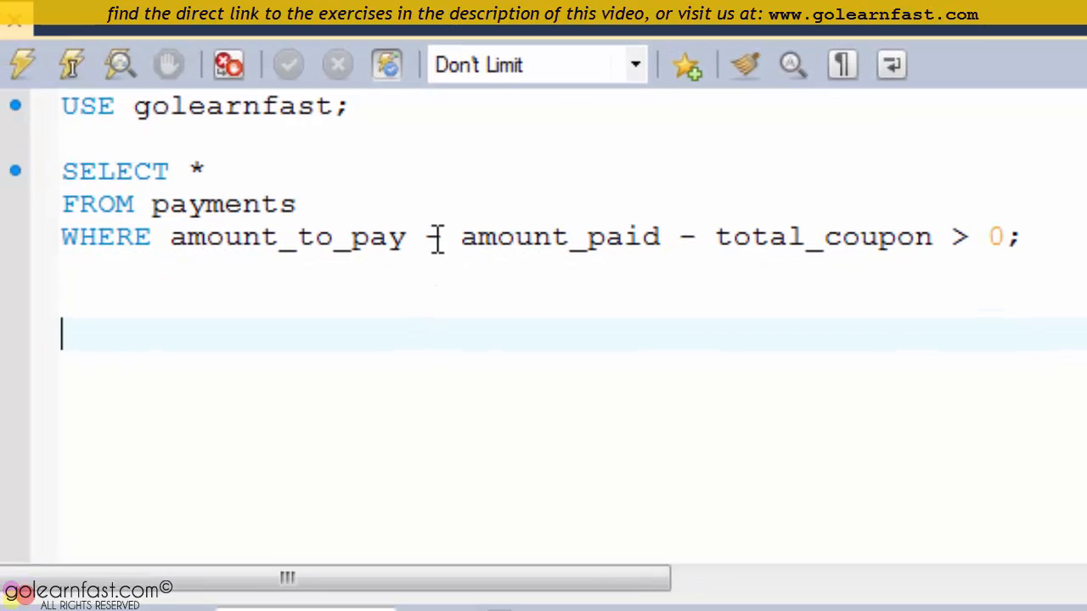
Step: Rewrite the condition as amount_to_pay > amount_paid + total_coupon
text(>)
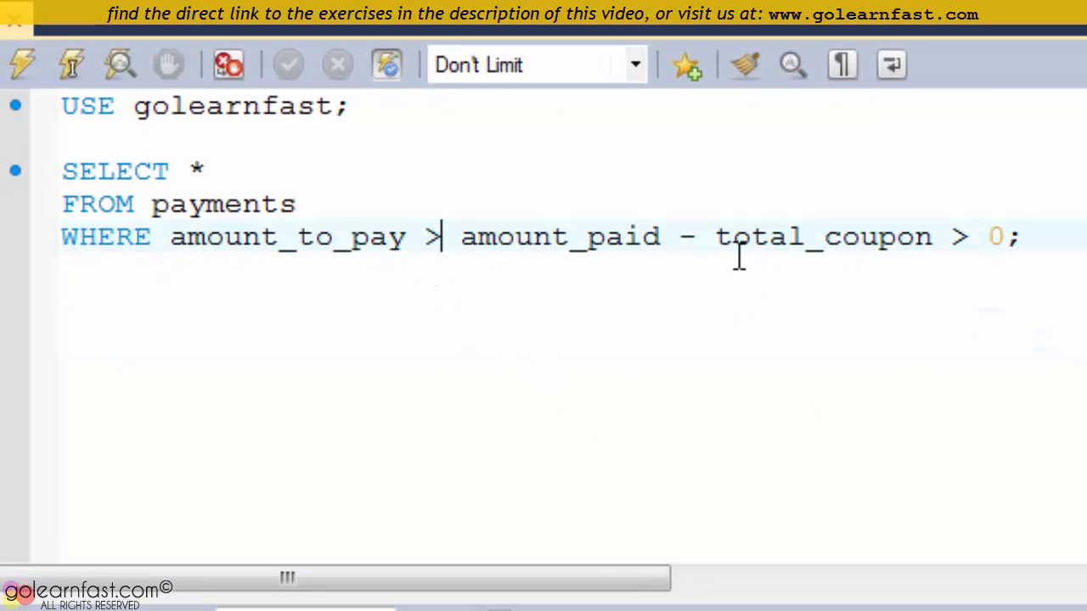
text(+)
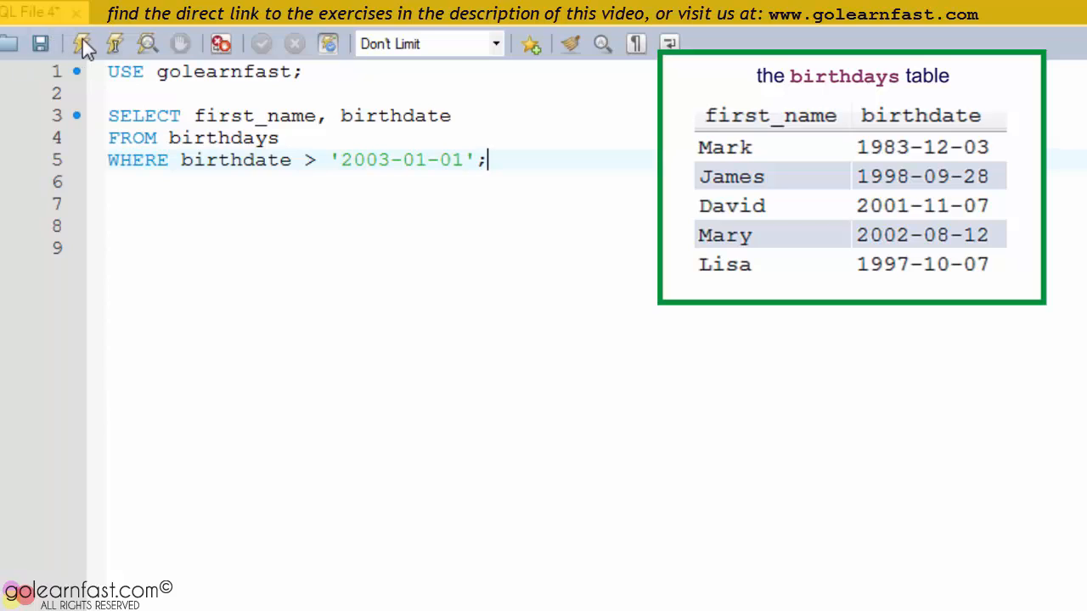
Step: Execute the birthdays query for birthdates after 2003-01-01
click(81, 44)
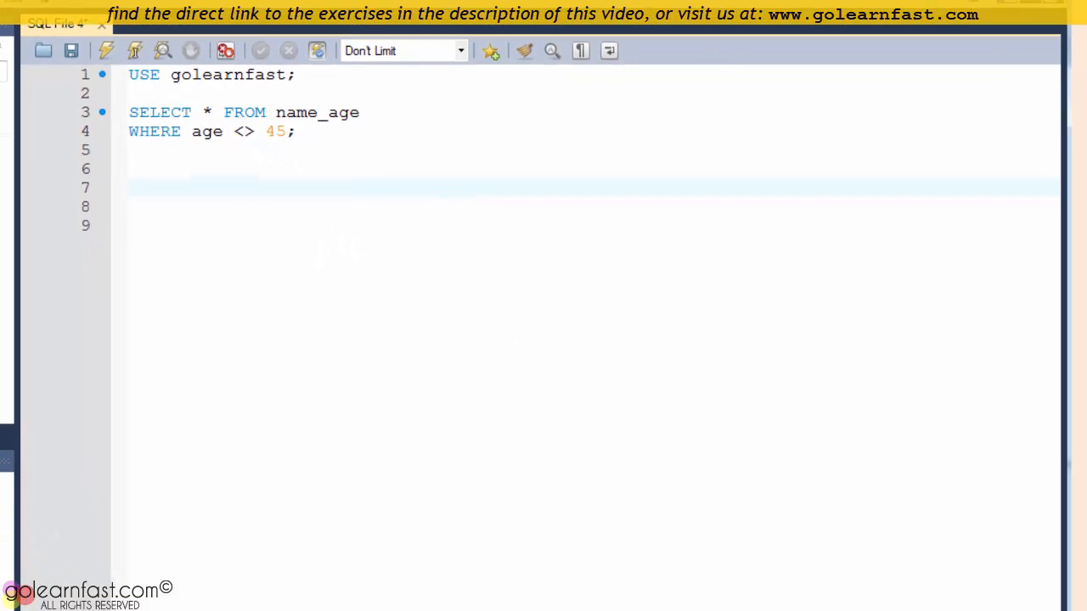
Step: Execute the name_age query excluding age 45, then change <> to !=
click(106, 51)
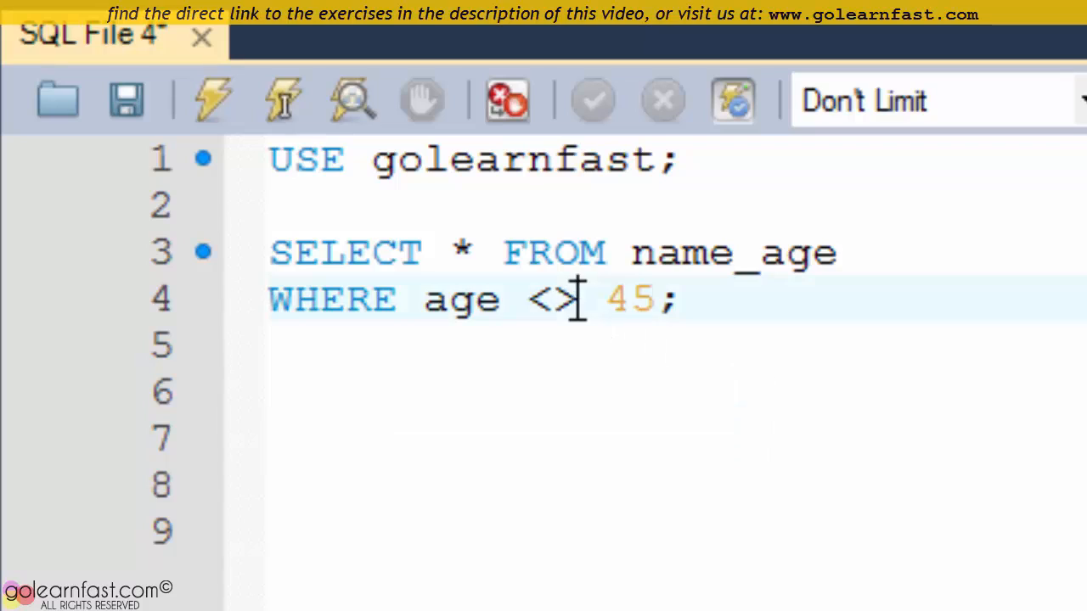
double_click(554, 299)
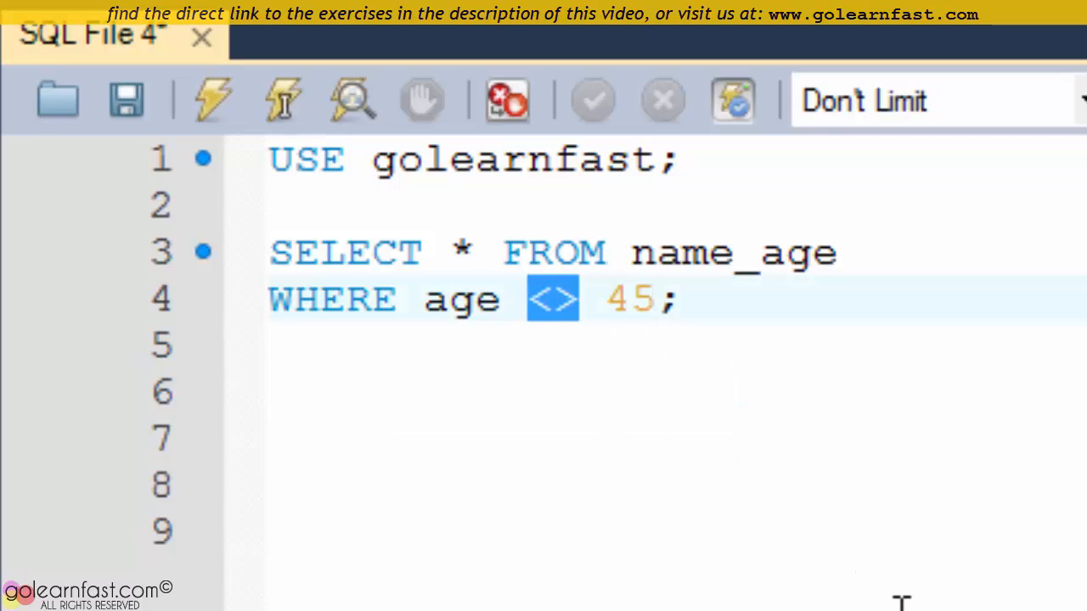
text(!=)
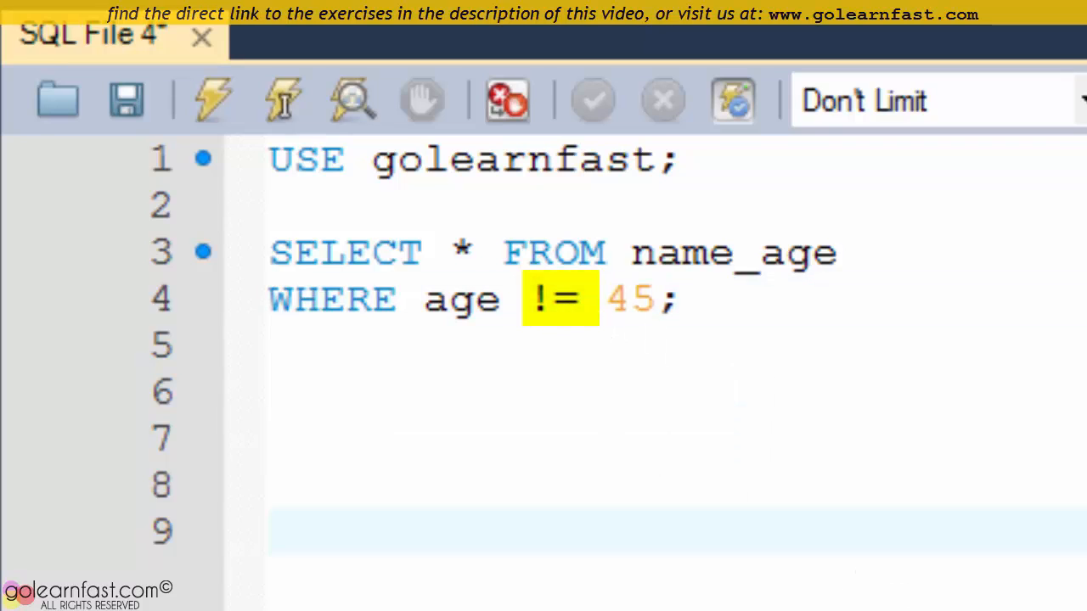